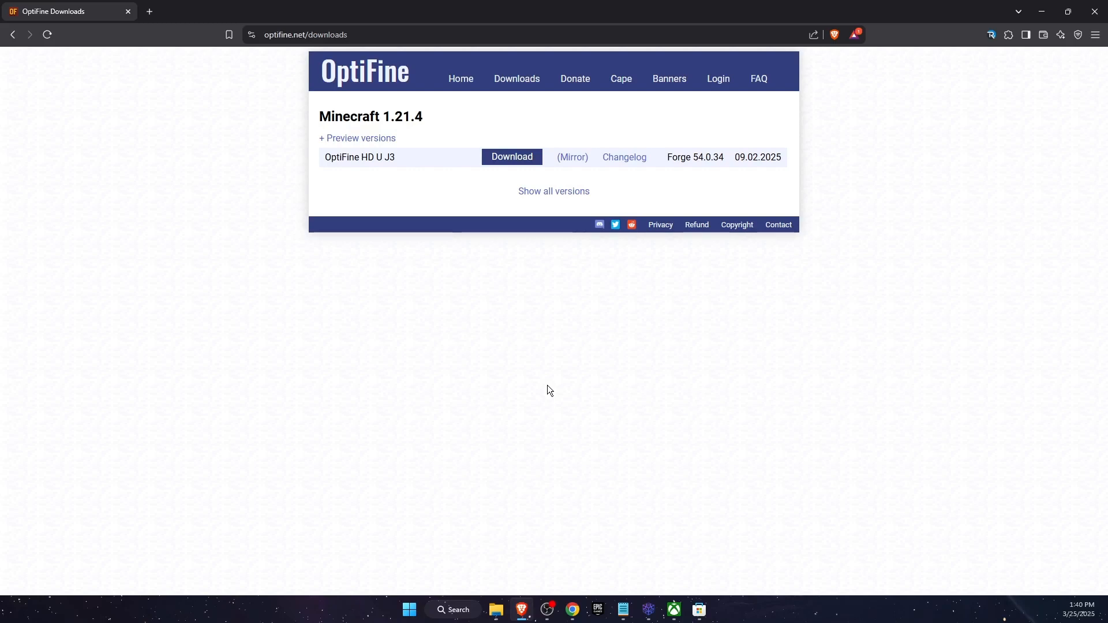
mouse_move(458, 364)
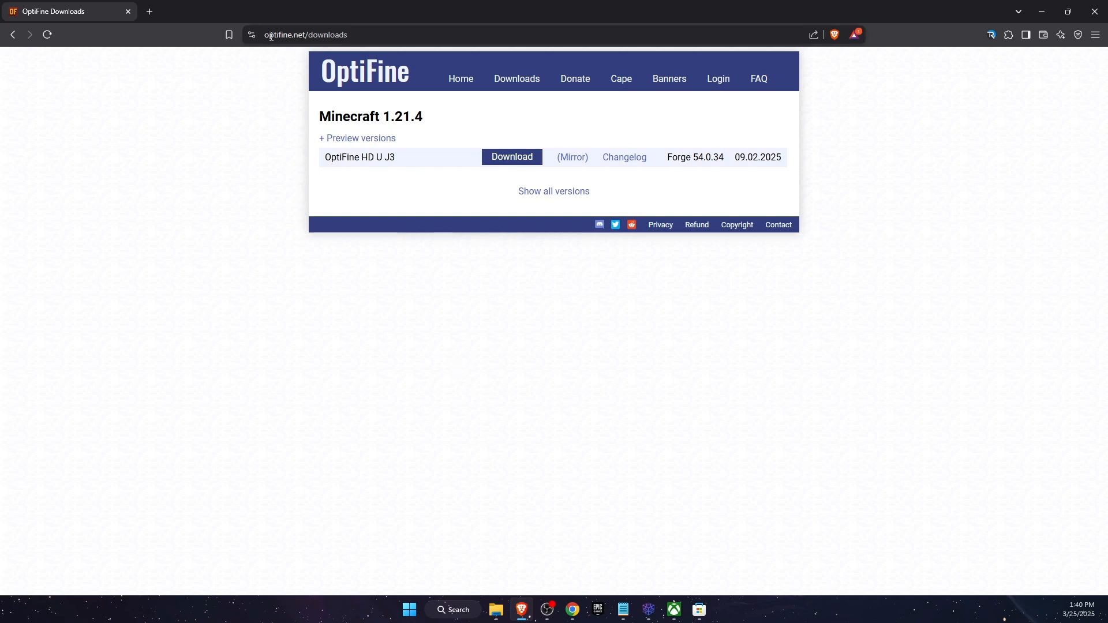
mouse_move(355, 36)
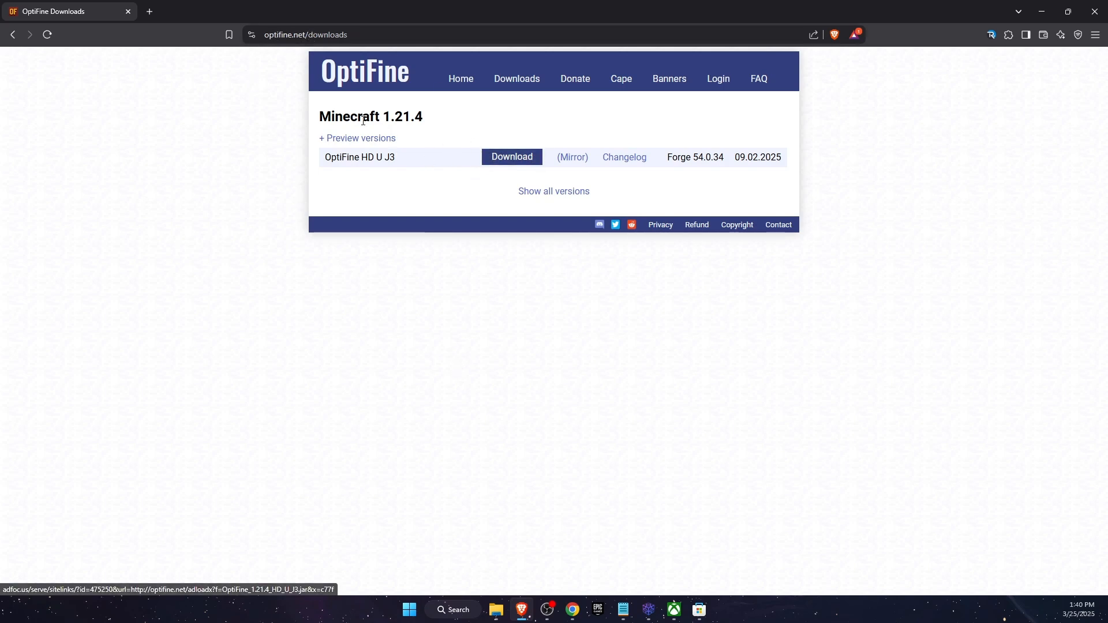
- Peek at the 1.21.4 preview builds, then go to the OptiFine HD U J3 release download
left_click(358, 137)
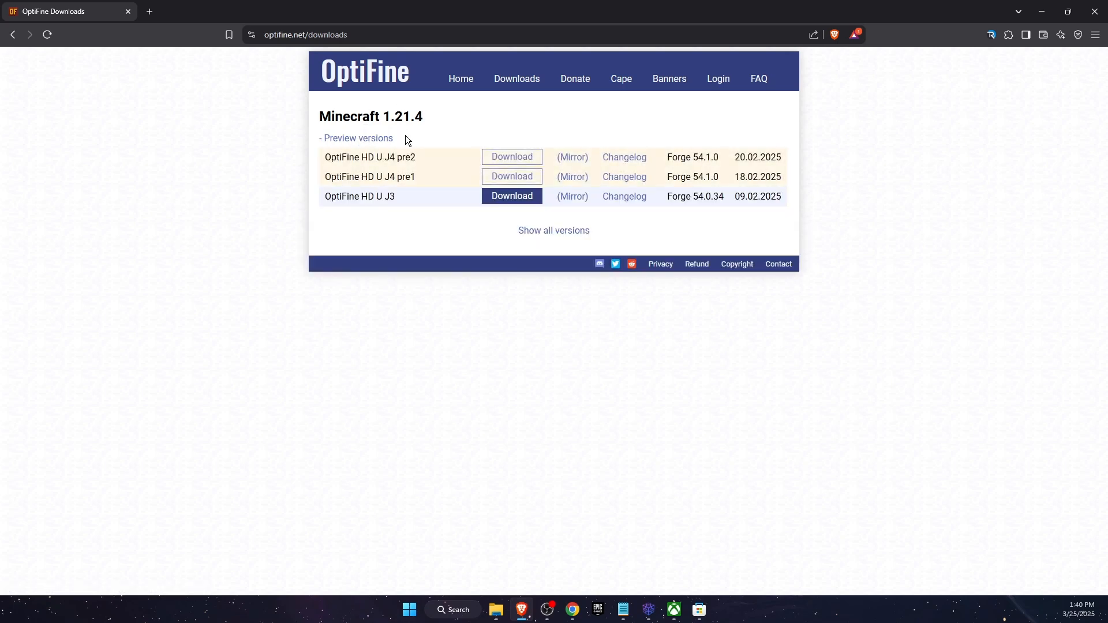
mouse_move(367, 134)
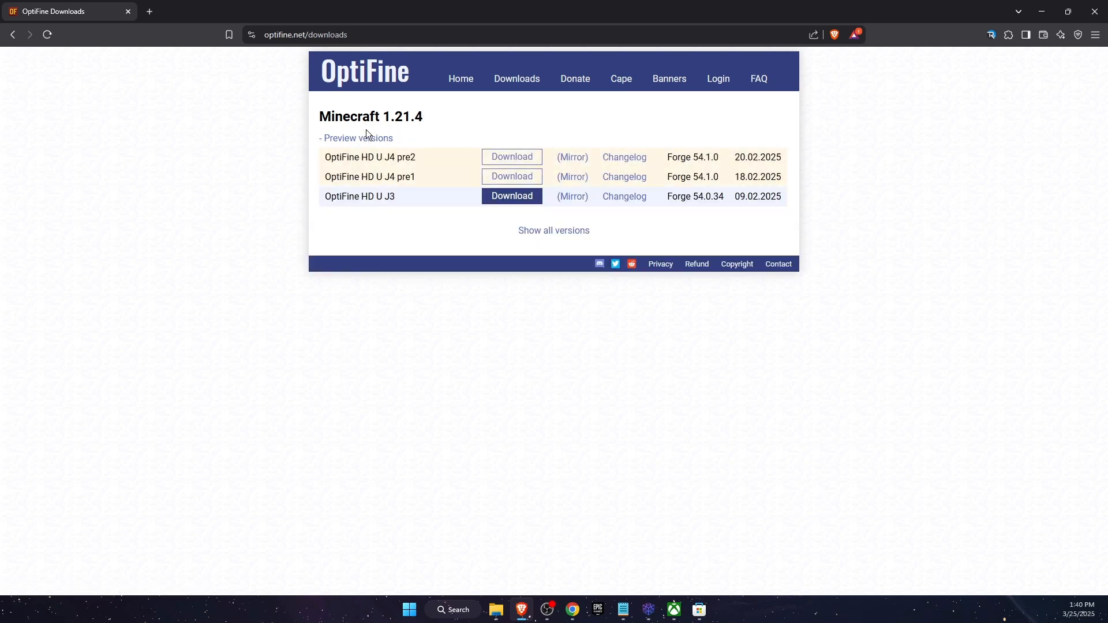
left_click(356, 137)
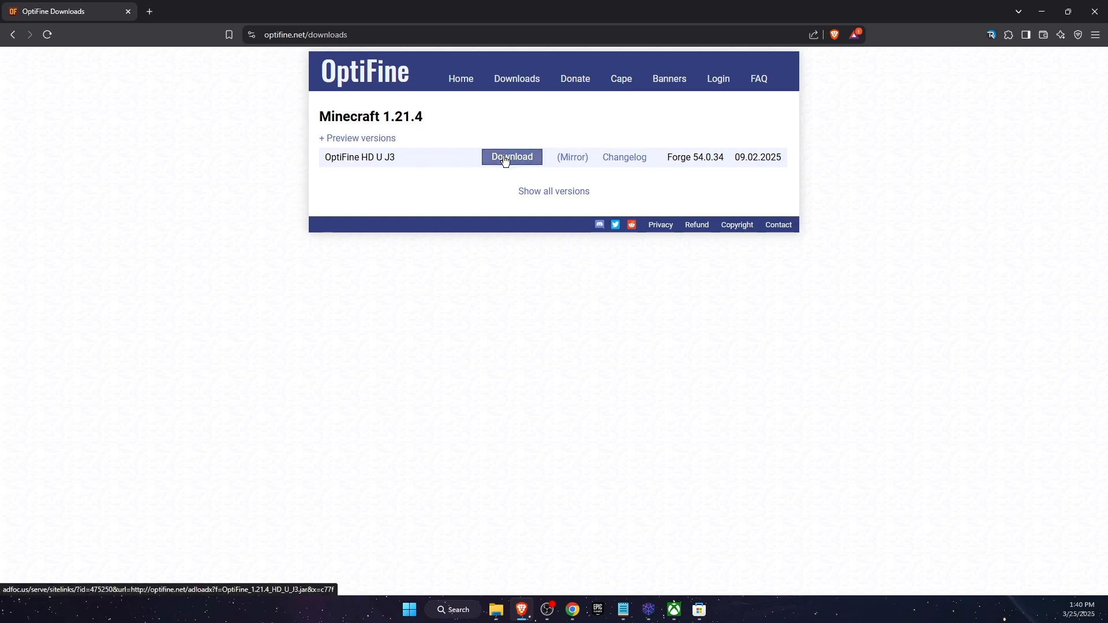
left_click(511, 157)
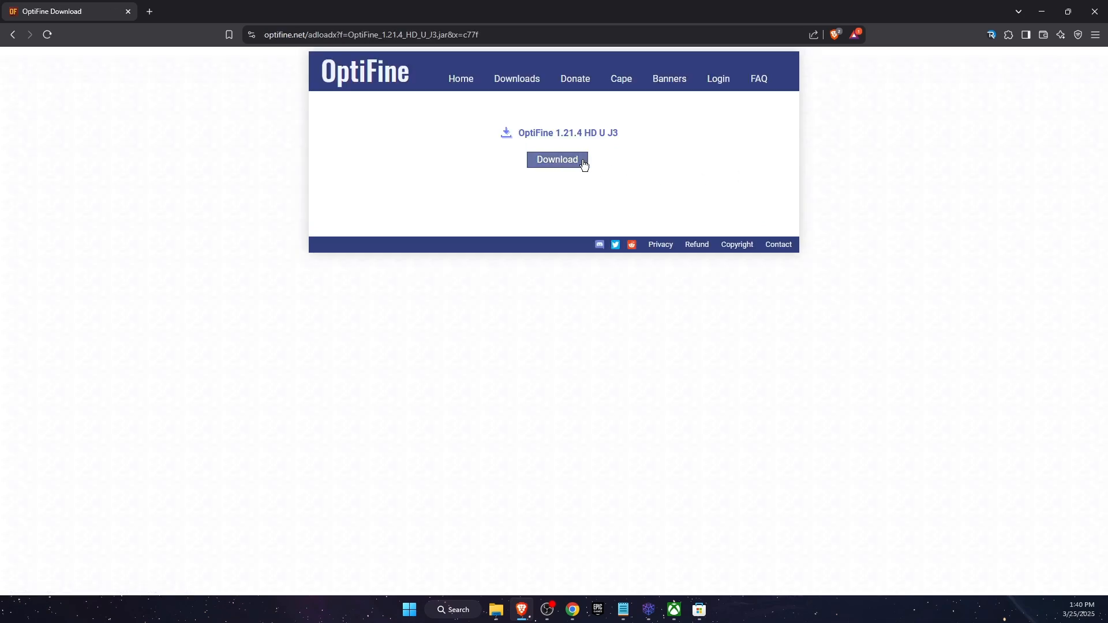
- Download the OptiFine 1.21.4 HD U J3 jar and save it to the Desktop
left_click(557, 159)
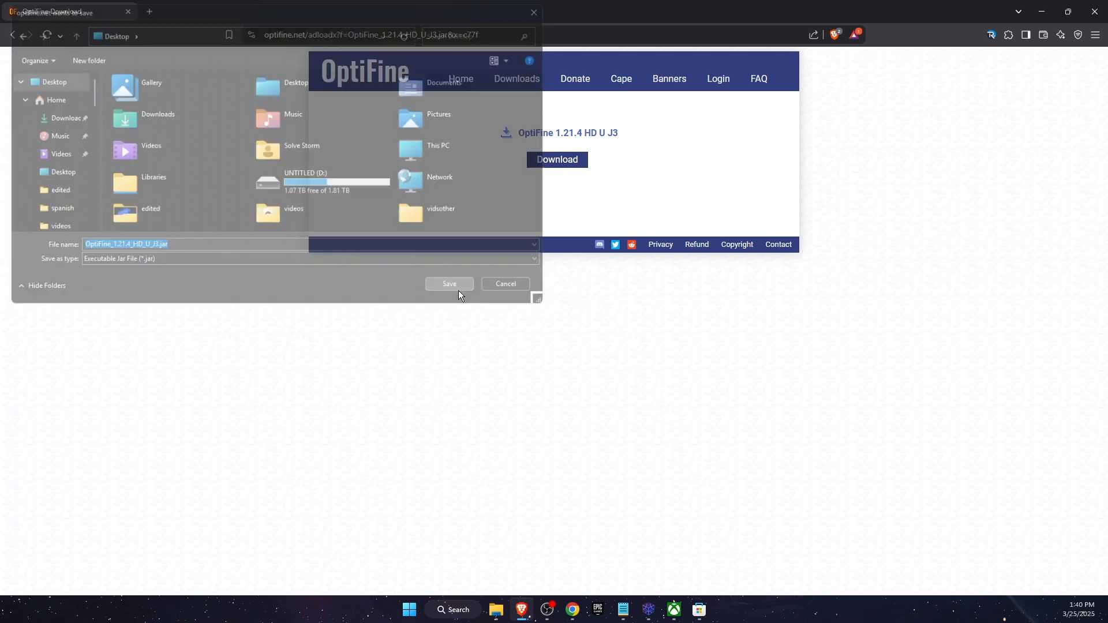
left_click(449, 284)
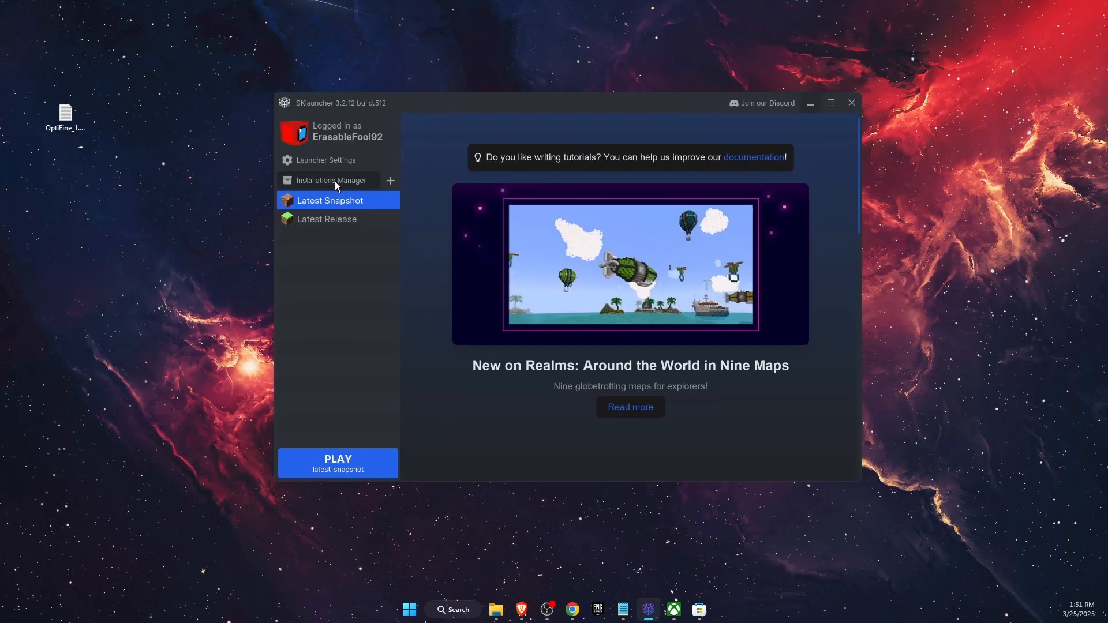
- Create a new vanilla 1.21.4 installation named 'new version' with More Options expanded and save it
left_click(331, 180)
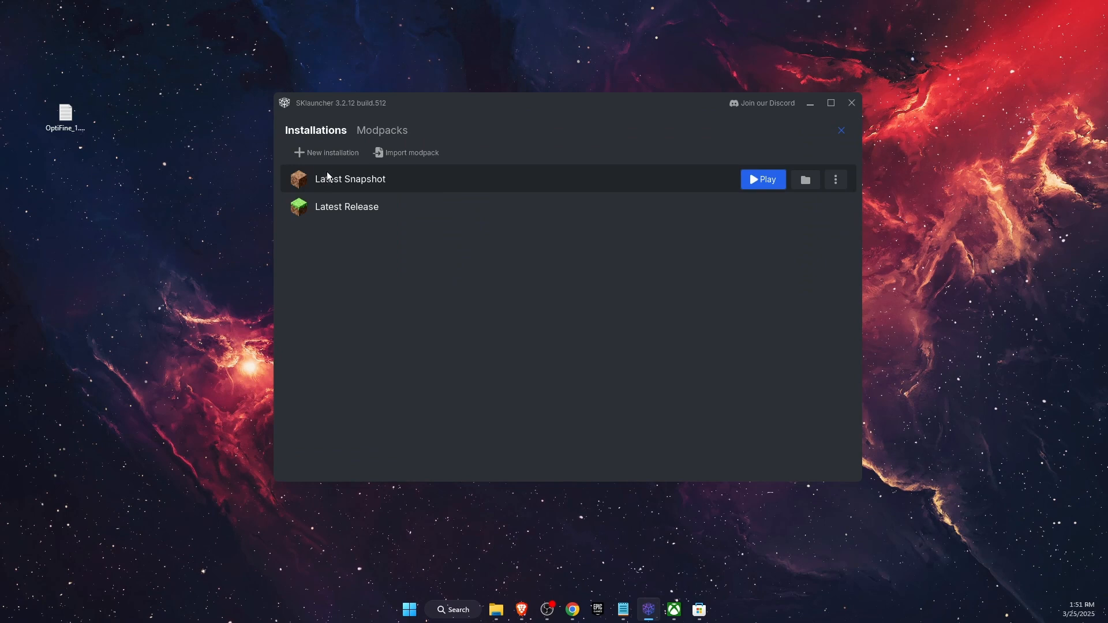
left_click(327, 152)
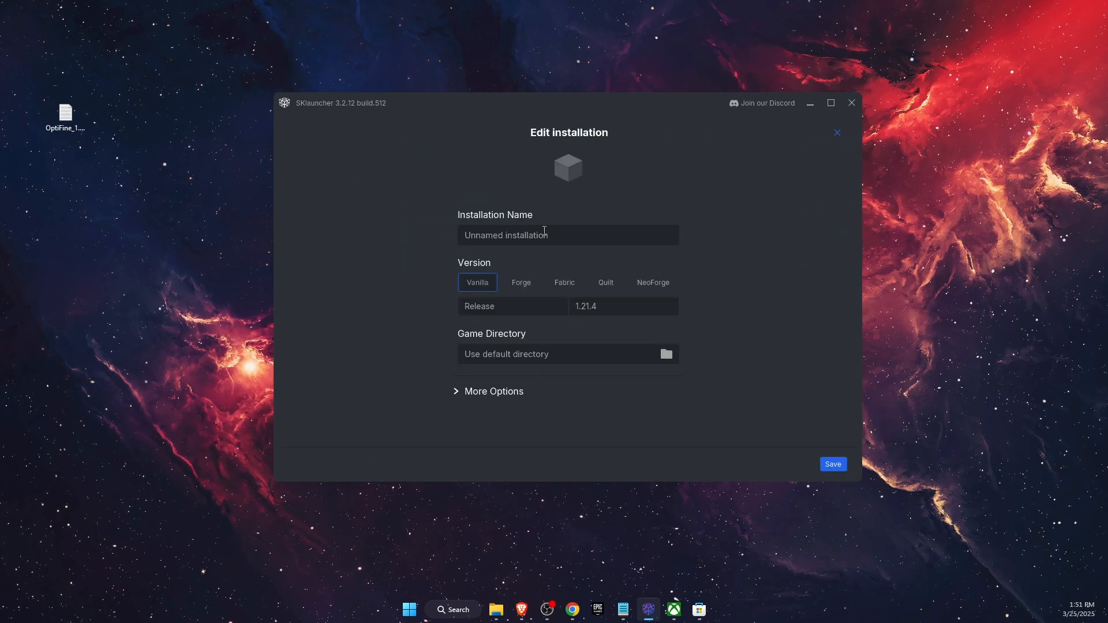
type("new")
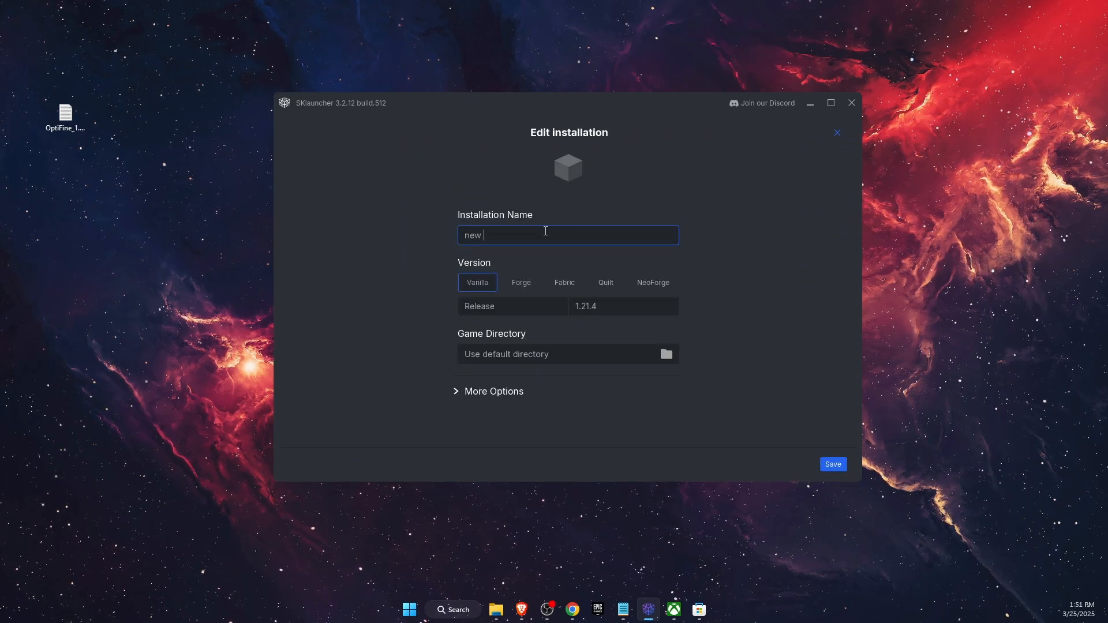
type("versio")
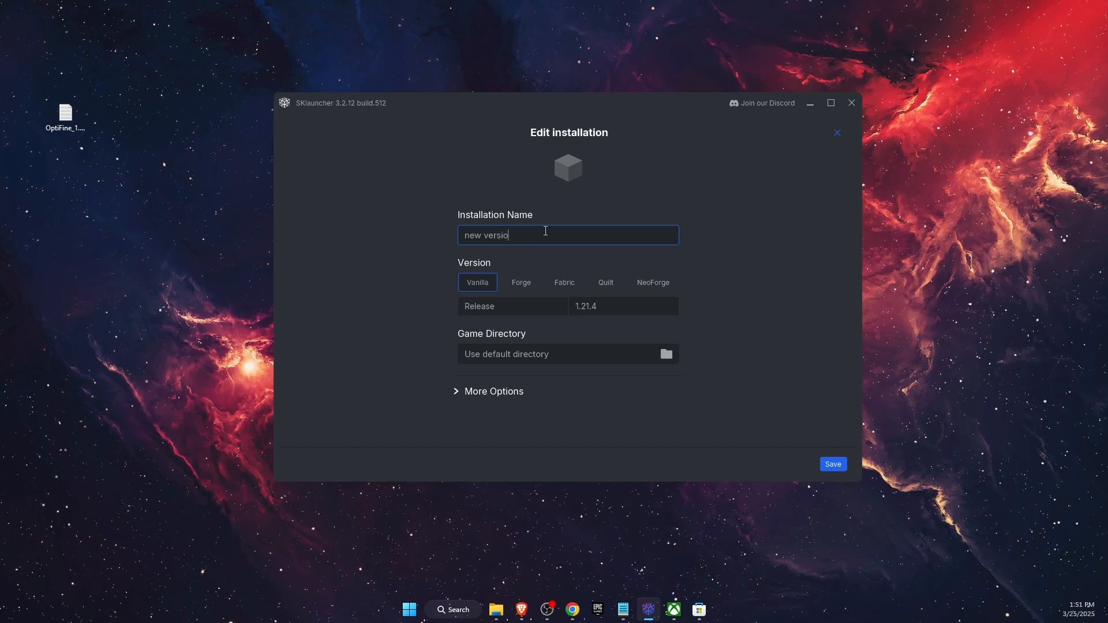
left_click(622, 306)
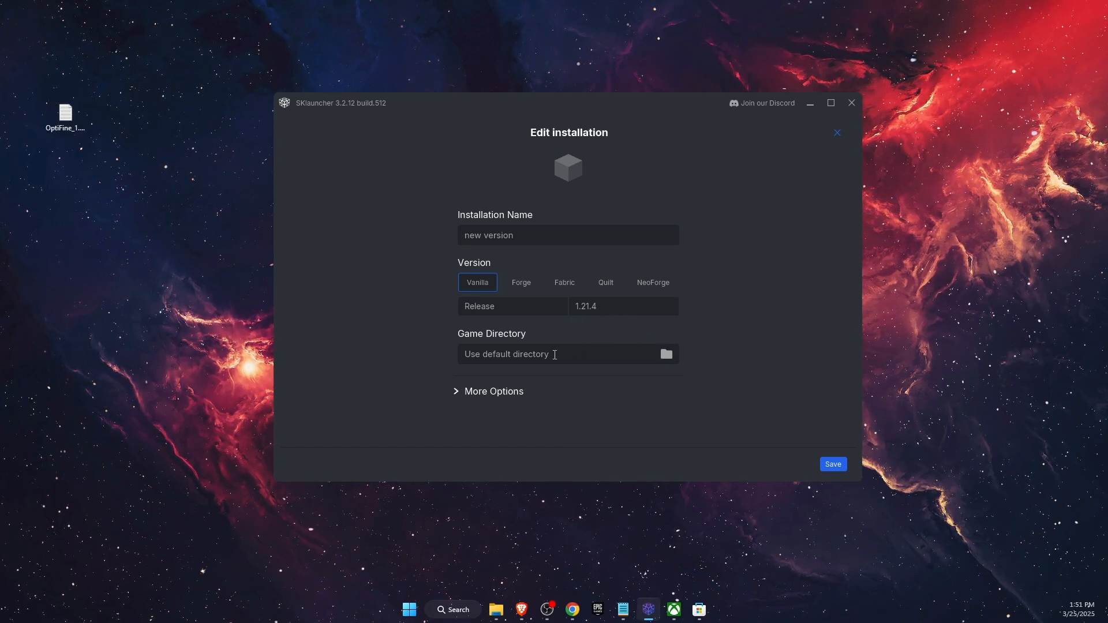
left_click(492, 391)
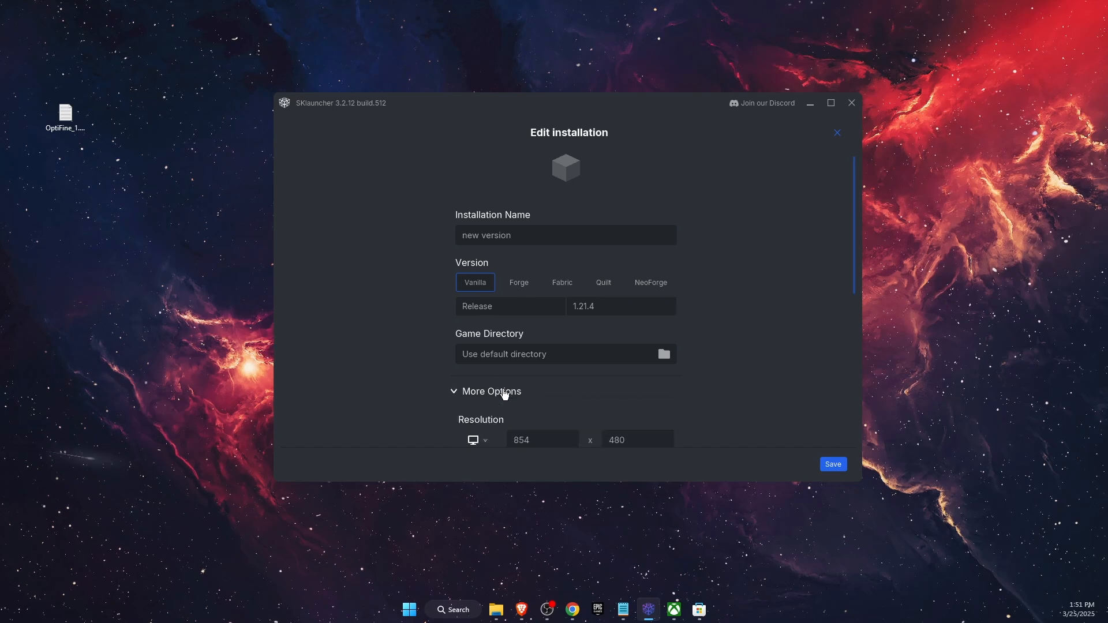
left_click(832, 464)
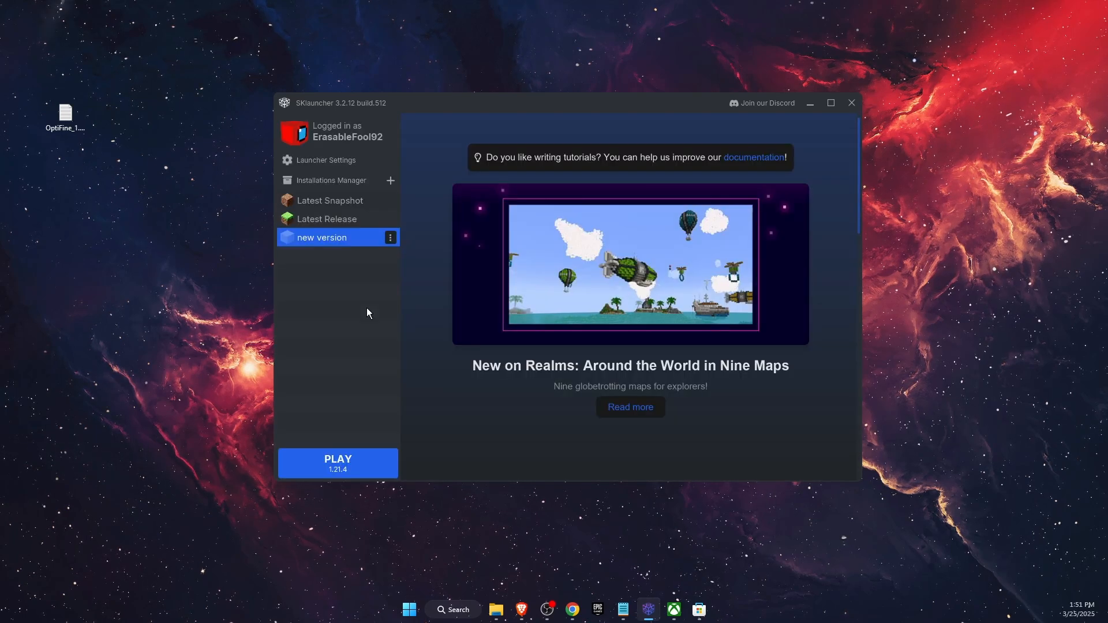
mouse_move(335, 245)
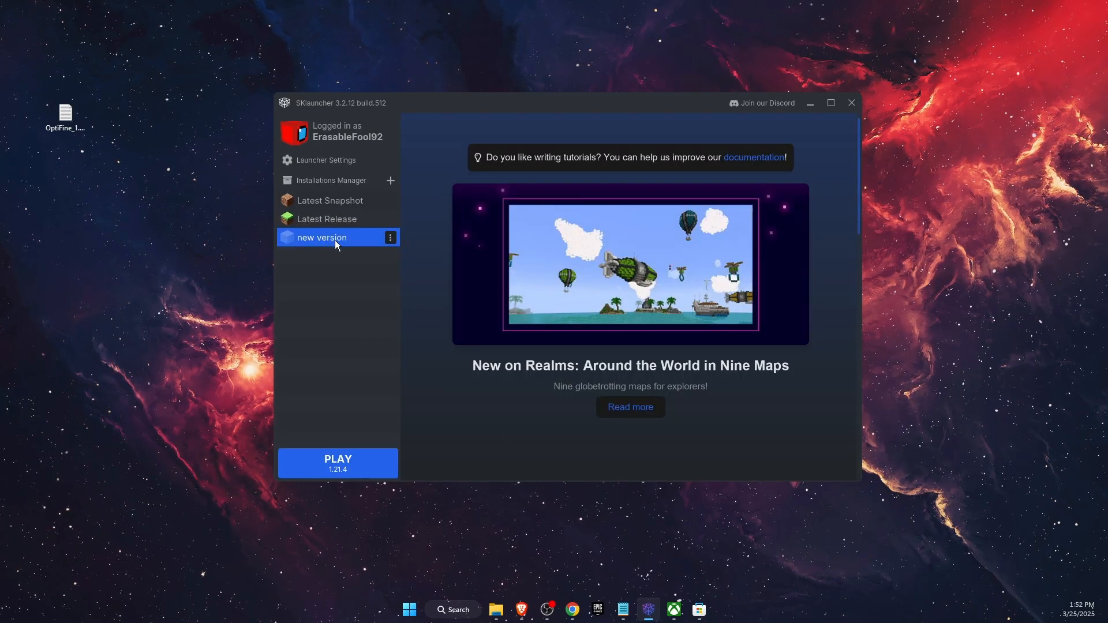
- Launch Minecraft 1.21.4 with the 'new version' installation, then close the game
left_click(337, 464)
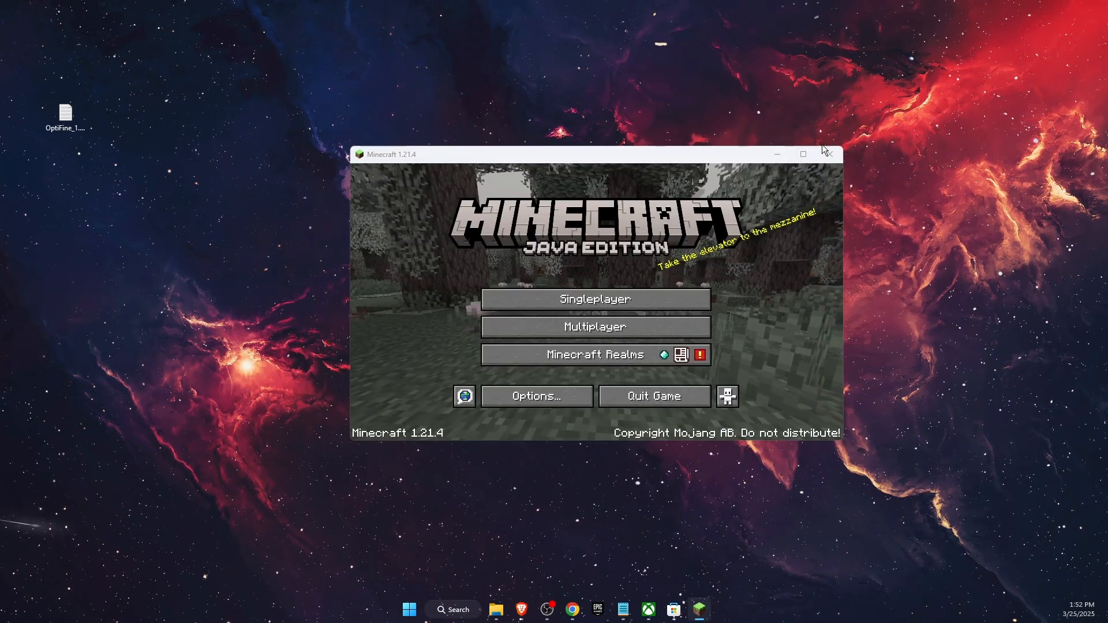
left_click(829, 154)
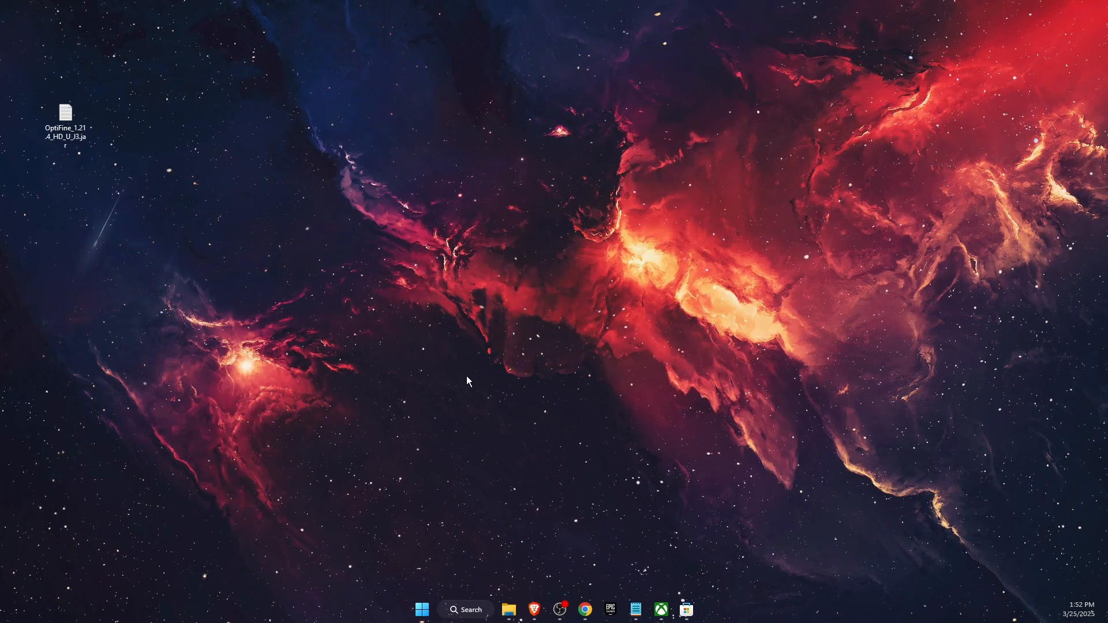
- Run the OptiFine jar from the desktop and install HD U J3 into the Minecraft folder, confirming success
left_click(683, 608)
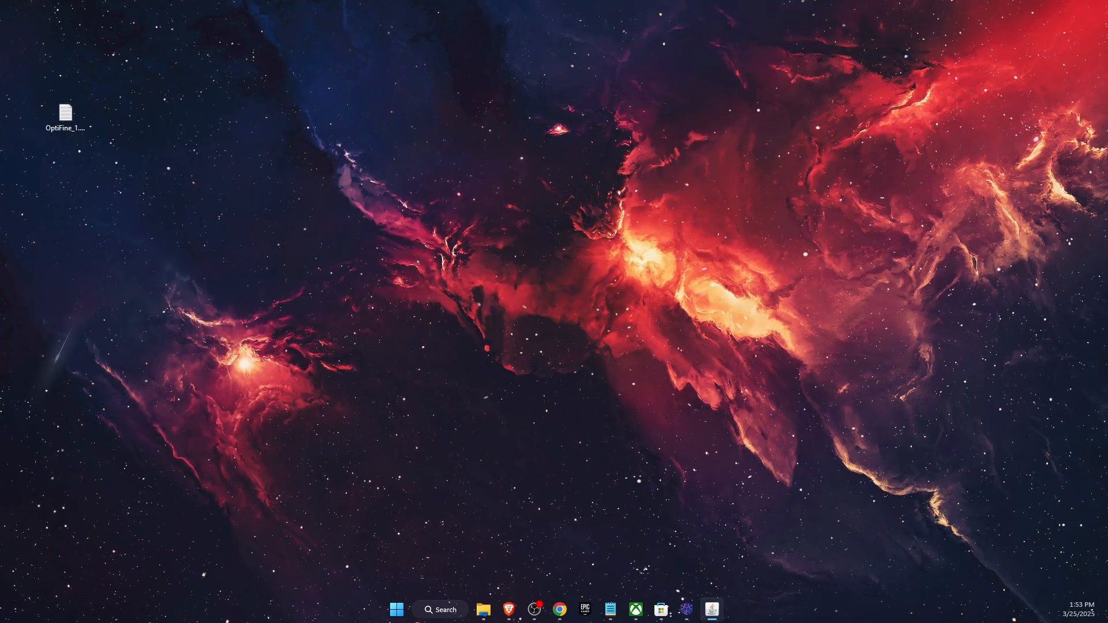
double_click(65, 112)
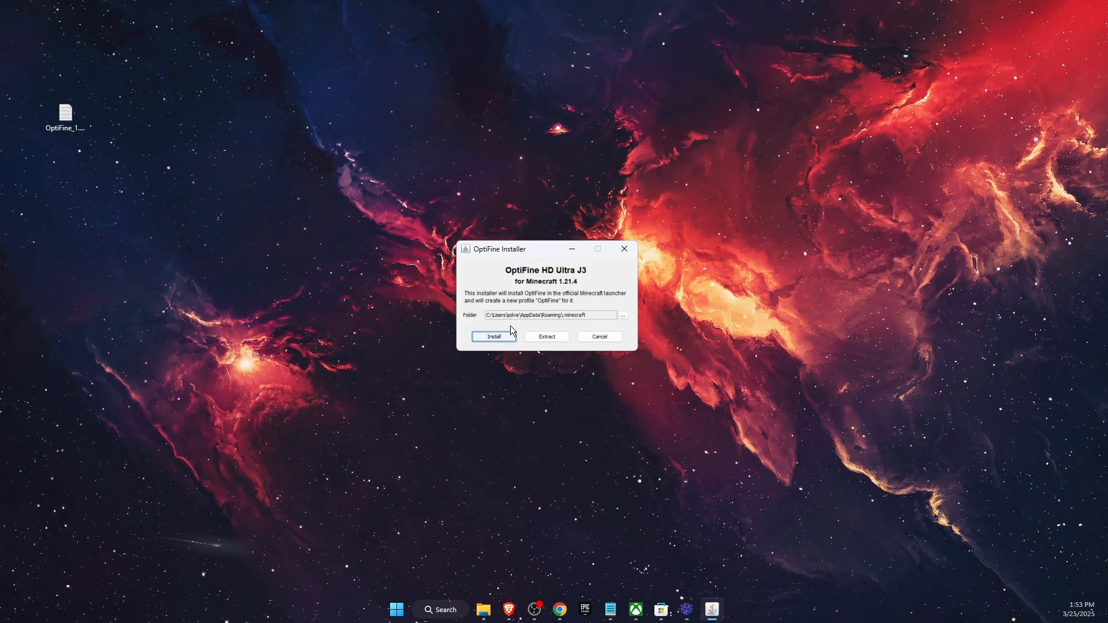
mouse_move(523, 365)
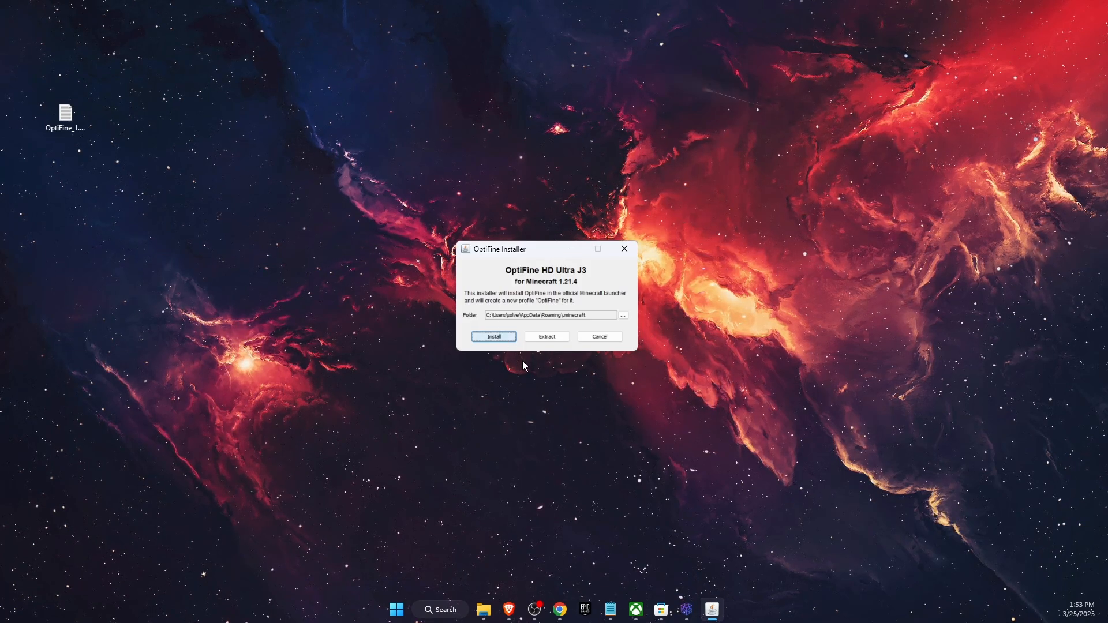
left_click(494, 335)
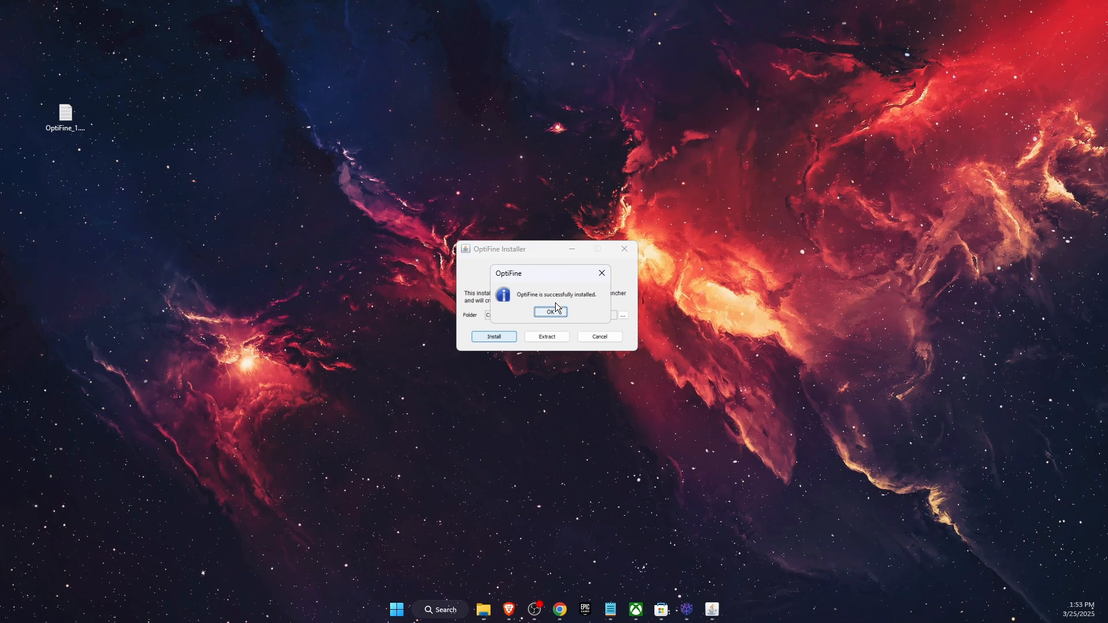
left_click(549, 311)
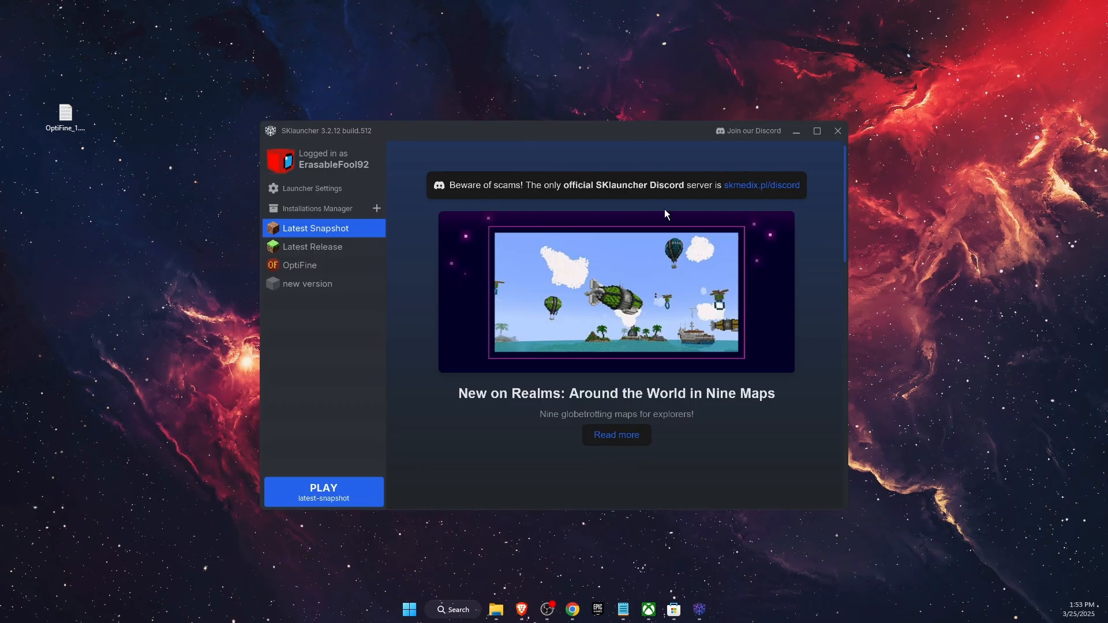
mouse_move(310, 270)
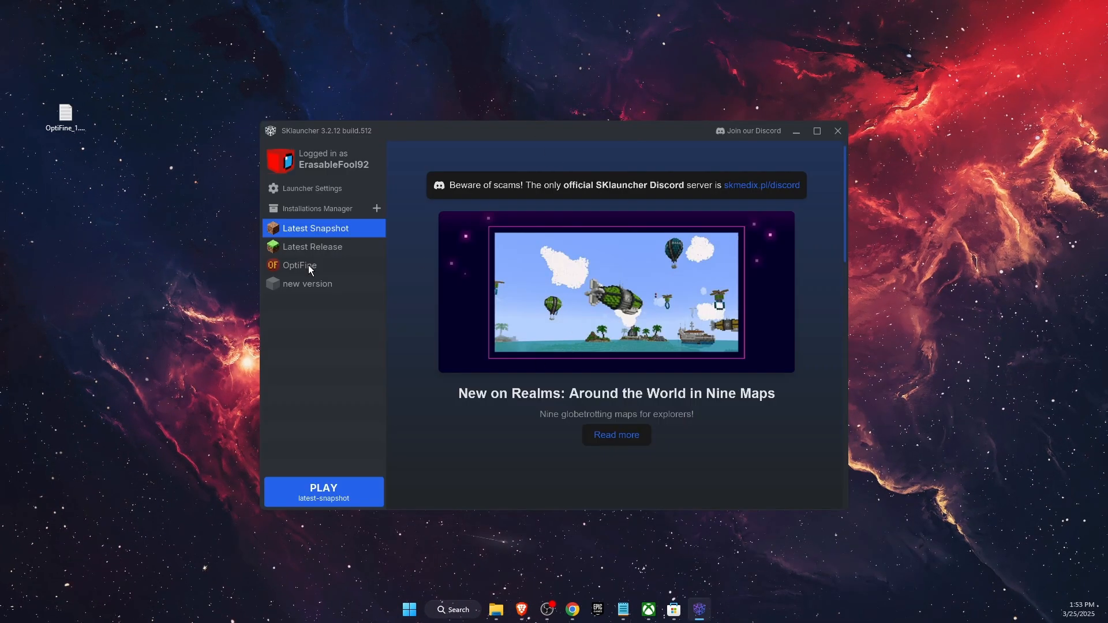
- Select the OptiFine 1.21.4 HD U J3 profile in the installations sidebar
left_click(300, 265)
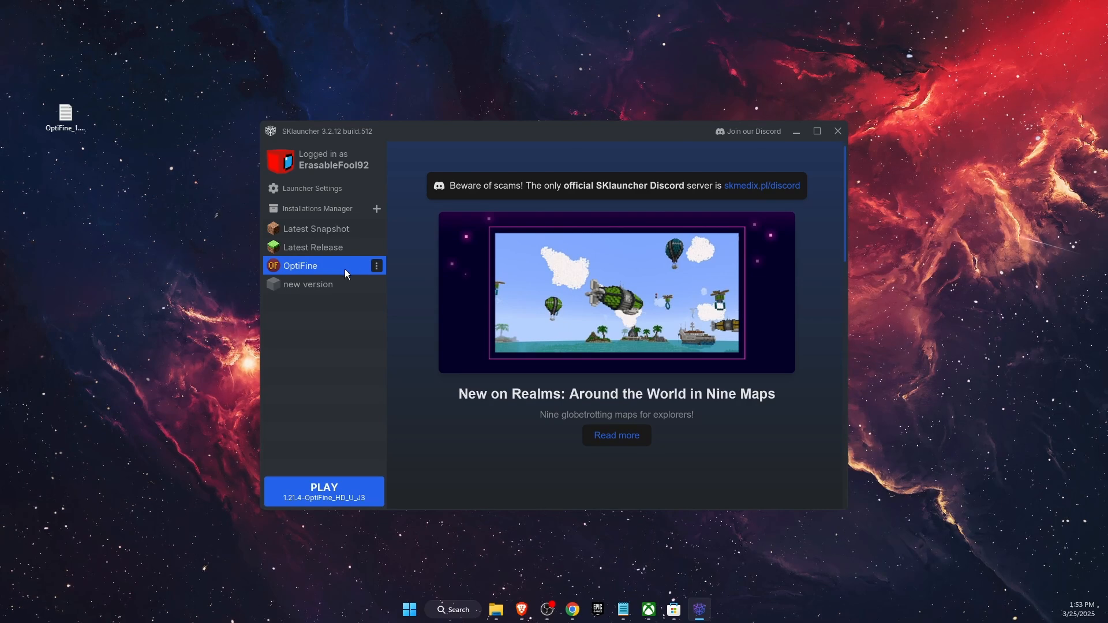